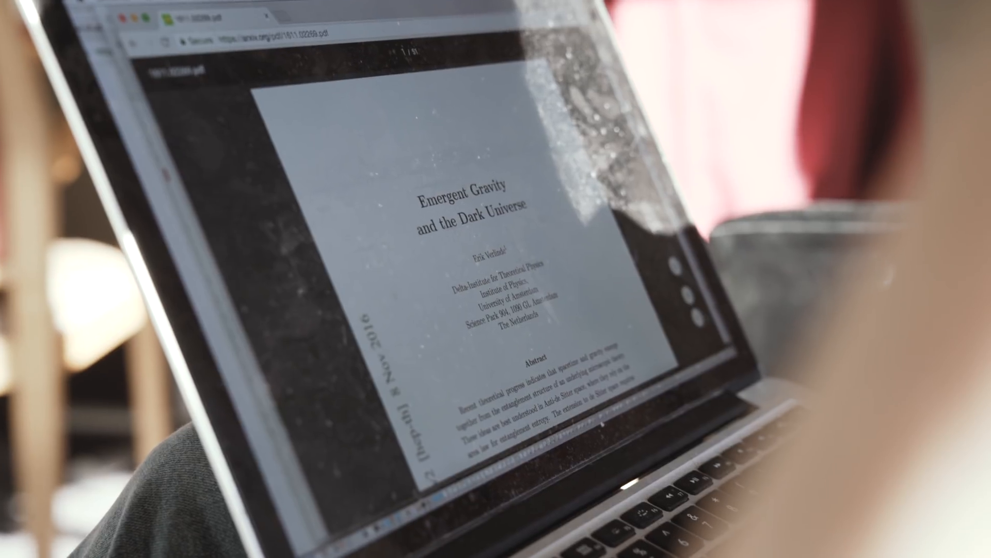
pyautogui.scroll(-3)
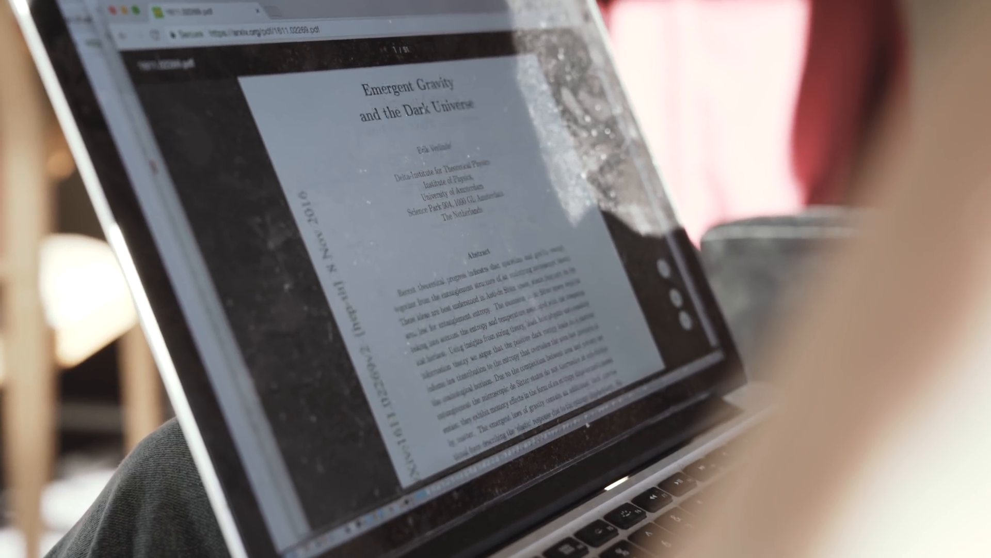